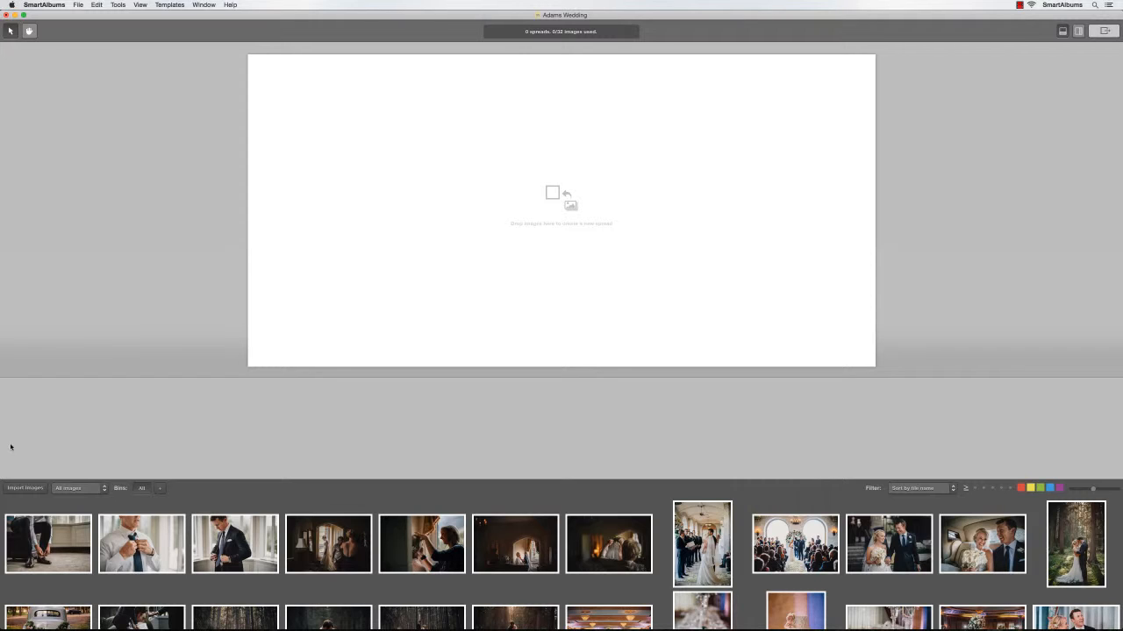
Cycle the forest spread to the layout with three stacked photos beside one large couple photo.
left_click(48, 544)
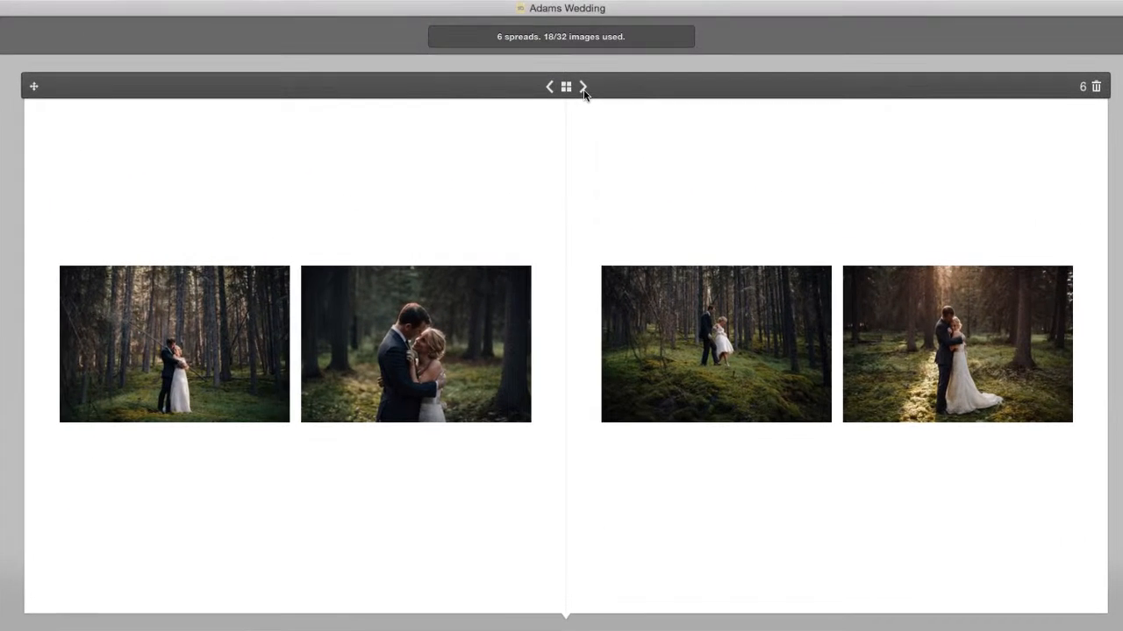
left_click(583, 86)
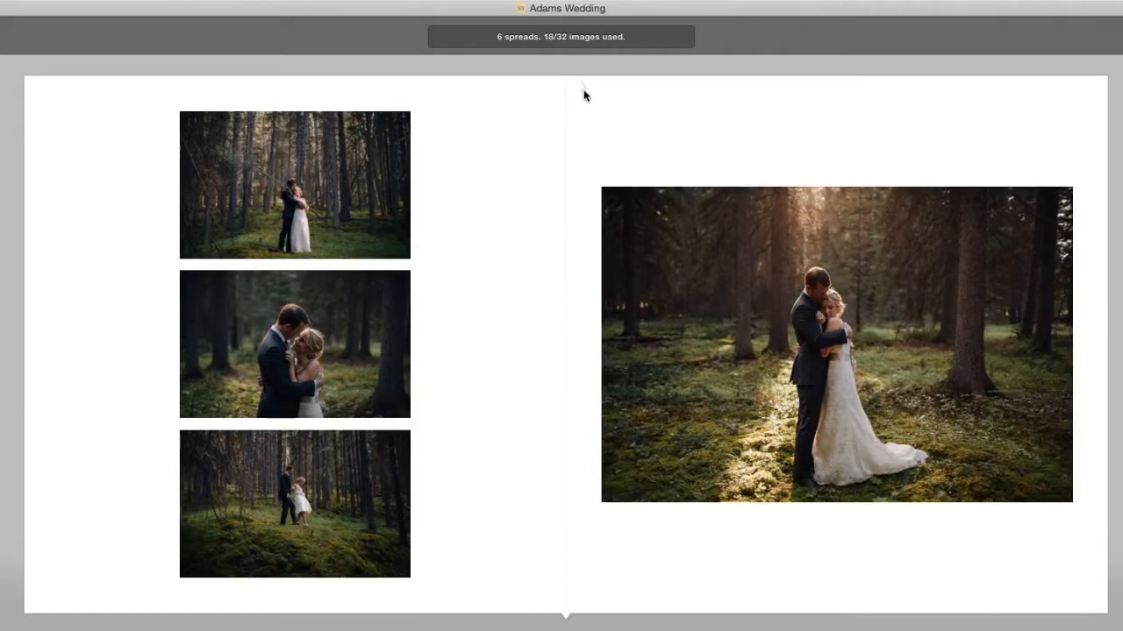